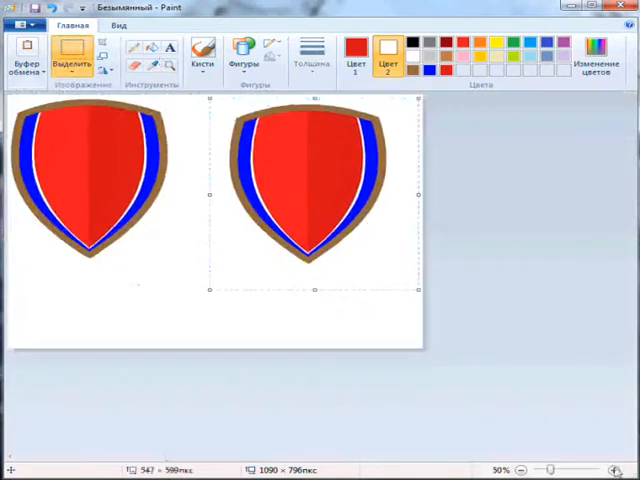
# Step: Select the shield with its blue and brown borders on the canvas
pyautogui.click(595, 468)
pyautogui.write('Arsena')
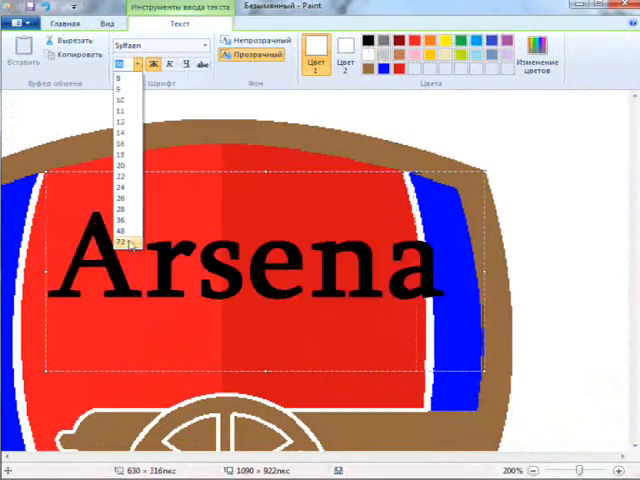
# Step: Choose the Text tool for the Sylfaen 'Arsenal' lettering
pyautogui.click(160, 46)
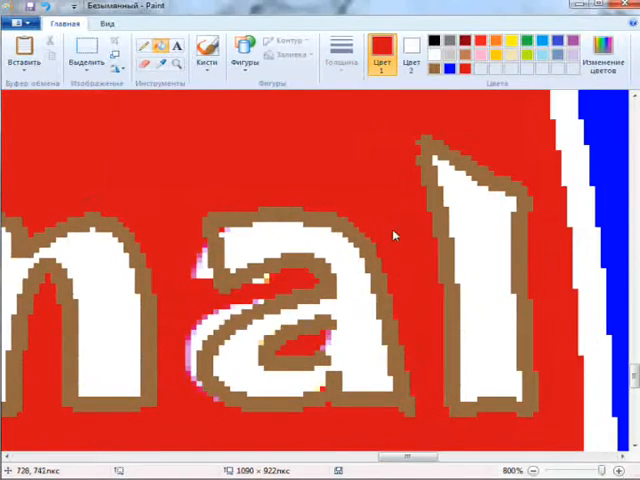
# Step: Scroll across the zoomed view and fill the lettering white
pyautogui.hscroll(3)
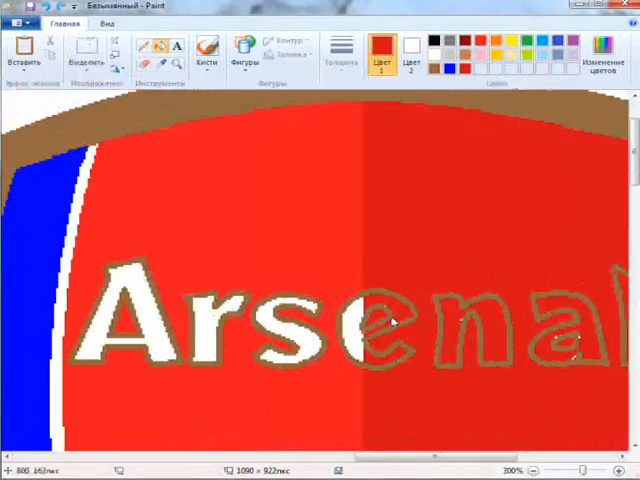
pyautogui.click(535, 470)
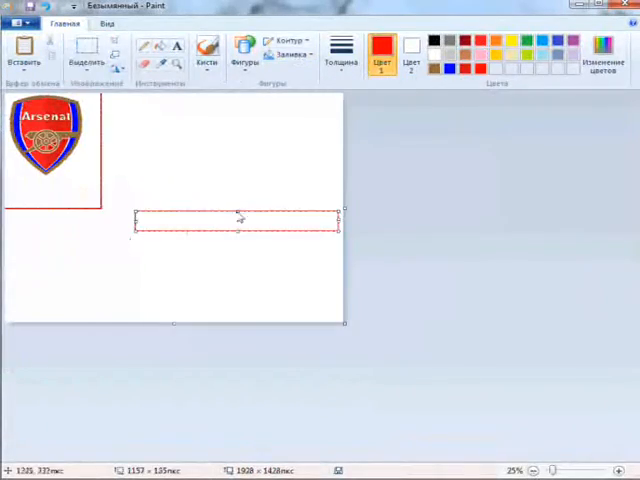